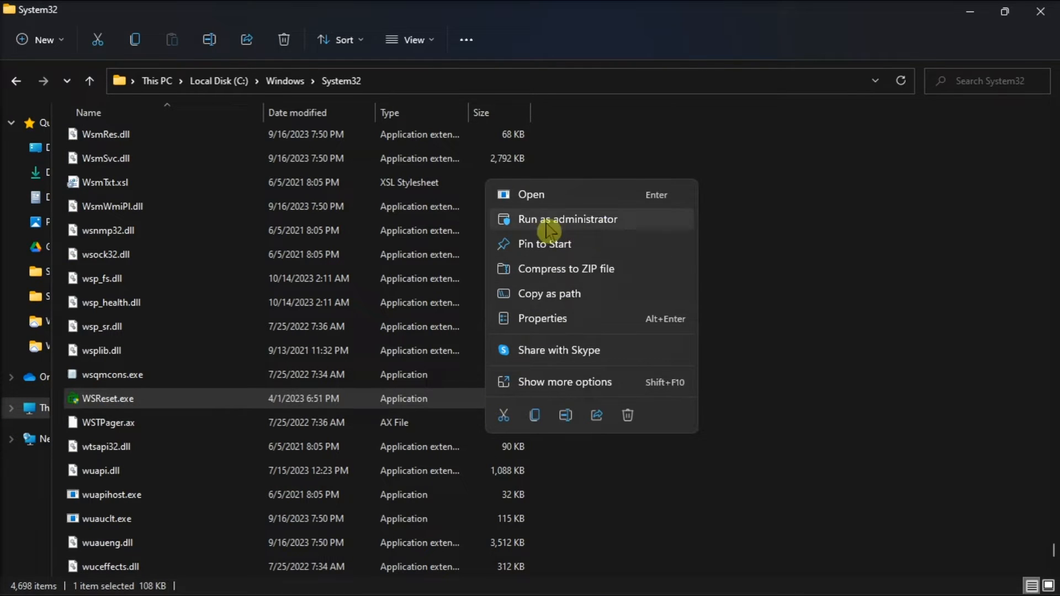
pyautogui.moveTo(633, 224)
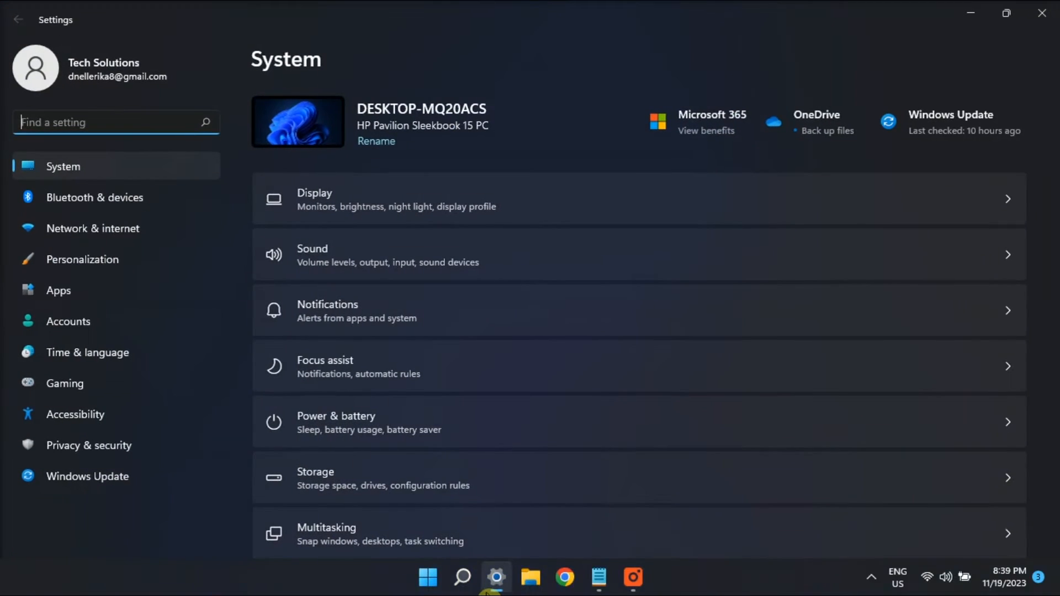
# Go to Troubleshoot > Other troubleshooters and run the Windows Store Apps troubleshooter
pyautogui.scroll(-3)
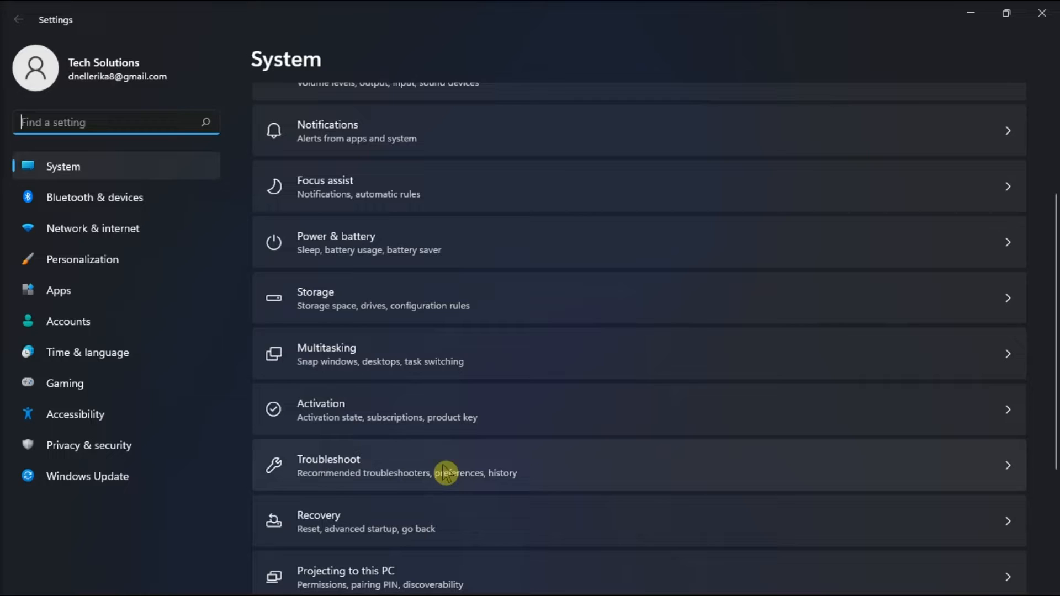
pyautogui.click(446, 465)
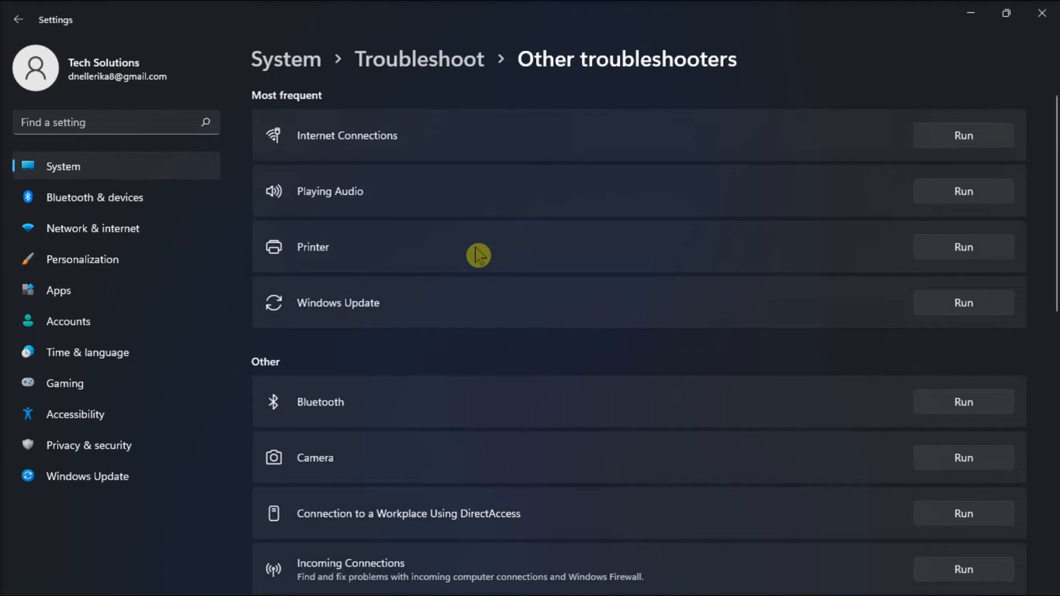
pyautogui.scroll(-3)
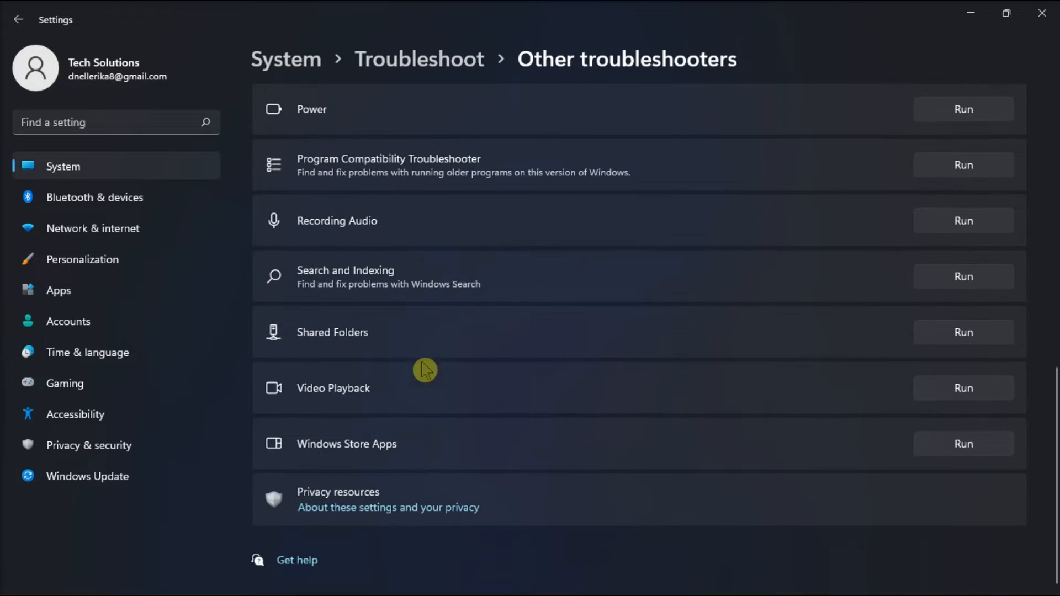
pyautogui.moveTo(1008, 424)
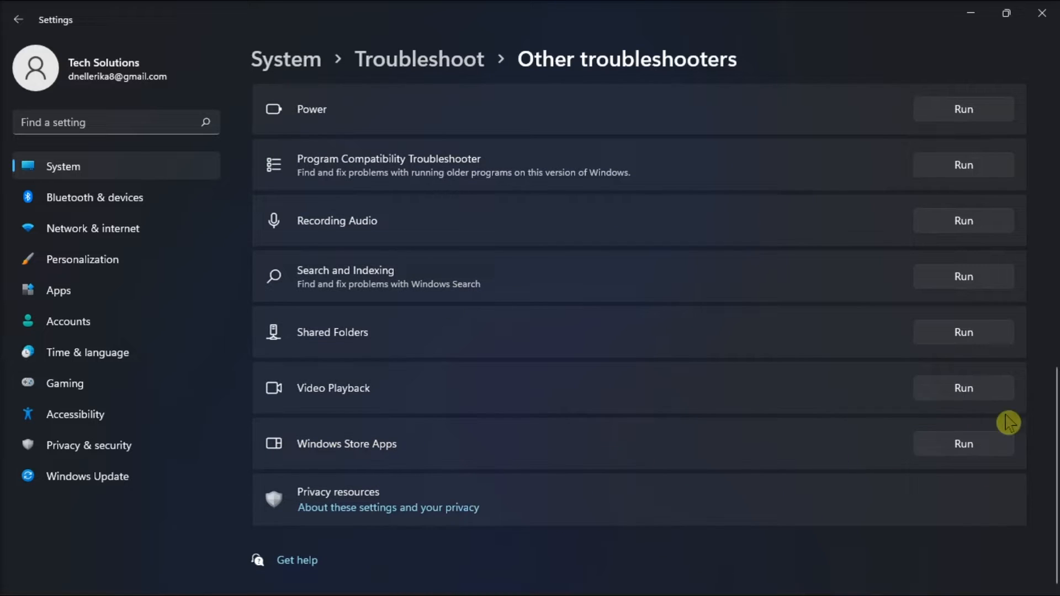
pyautogui.moveTo(968, 470)
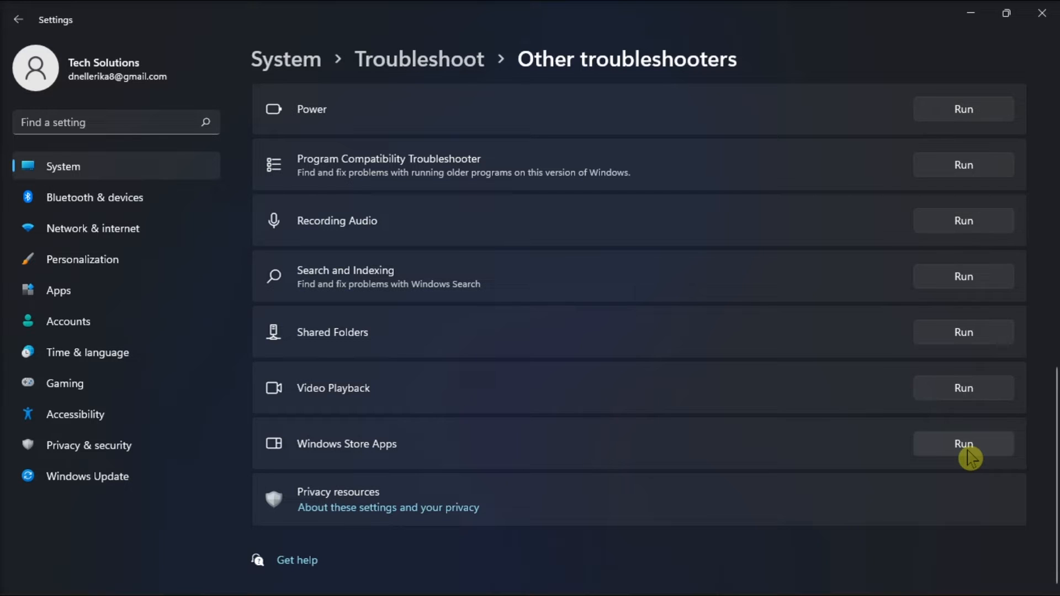
pyautogui.click(1041, 13)
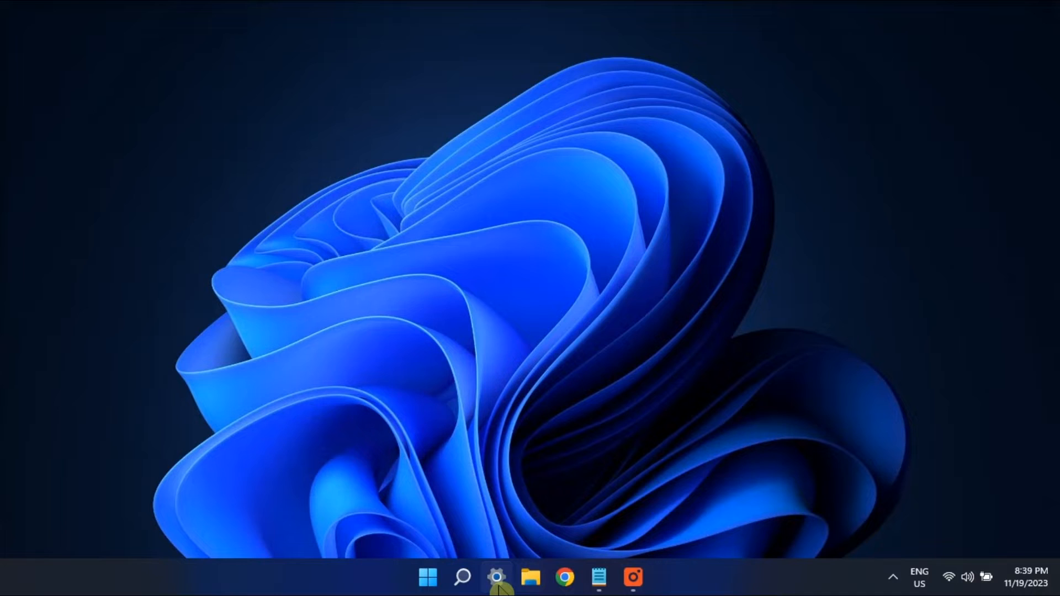
# Reopen Settings, go to Apps & features, and open Microsoft Store's three-dot menu
pyautogui.click(498, 577)
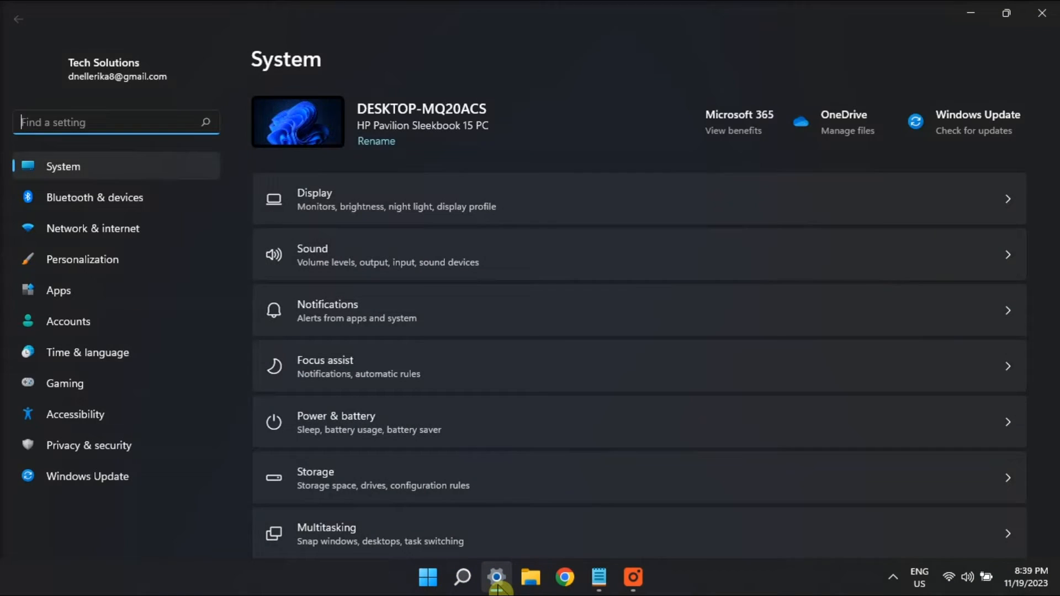
pyautogui.click(58, 291)
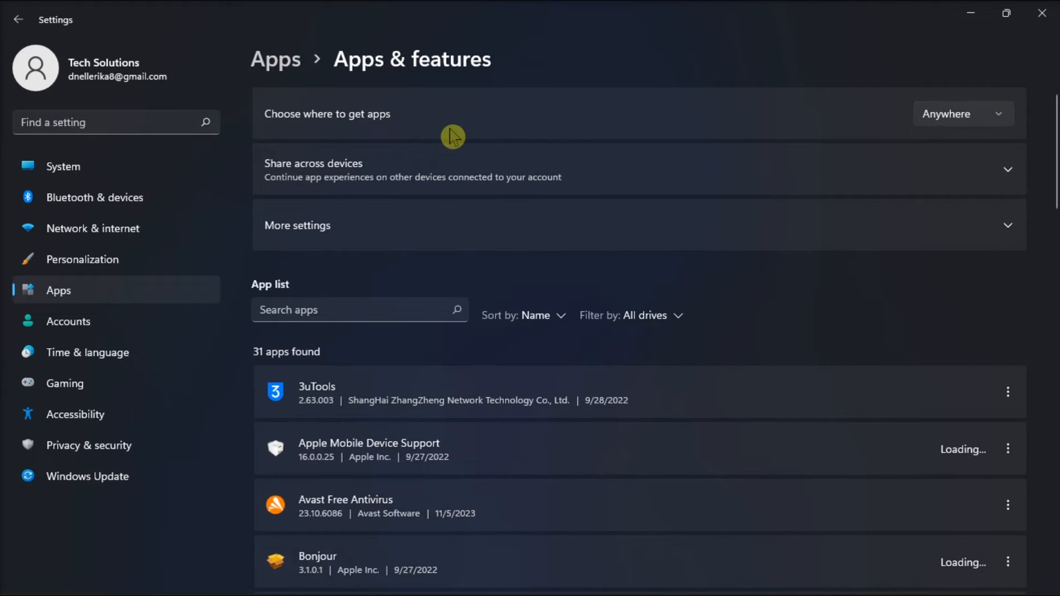
pyautogui.scroll(-3)
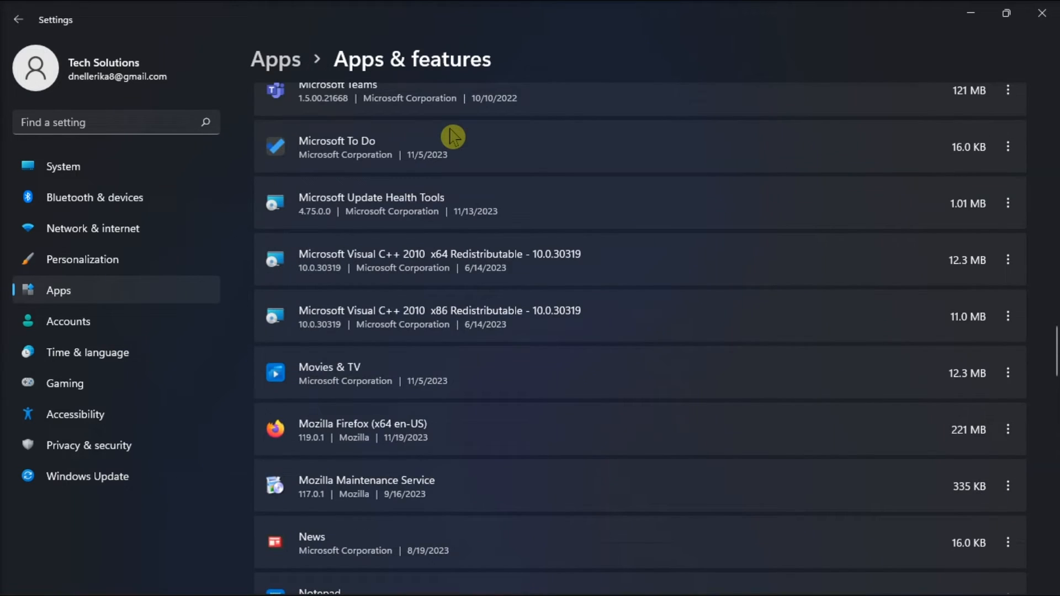
pyautogui.scroll(3)
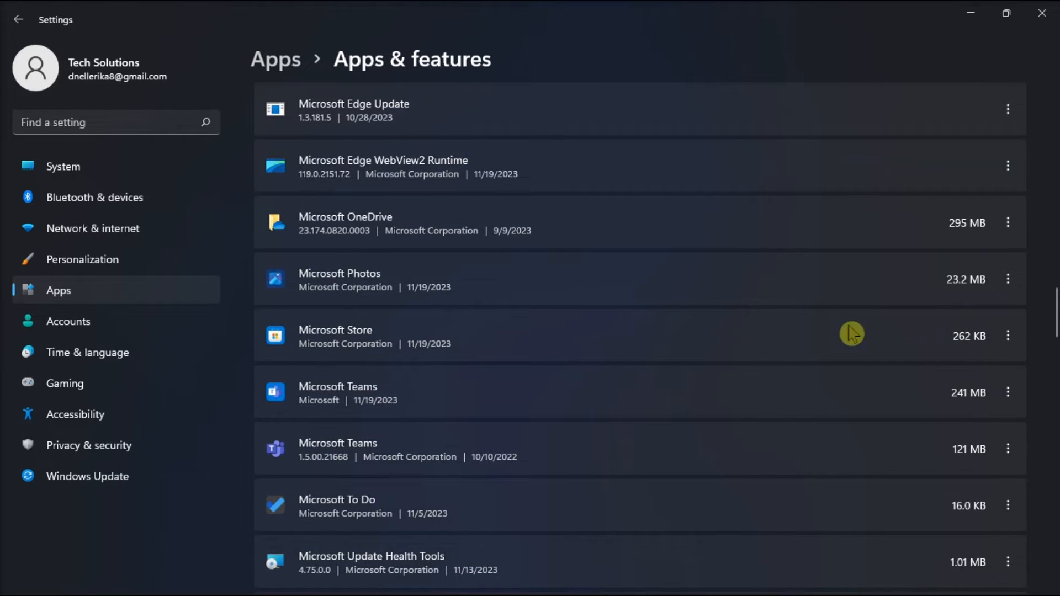
pyautogui.click(1008, 336)
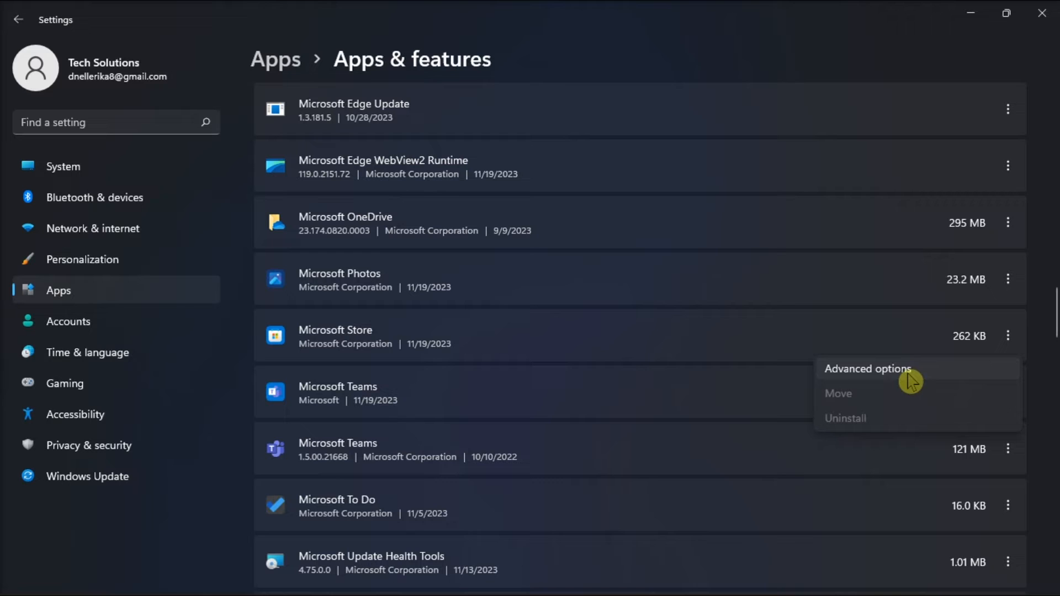
# Show Microsoft Store's Repair and Reset options, then bring up the Restart power option
pyautogui.click(867, 369)
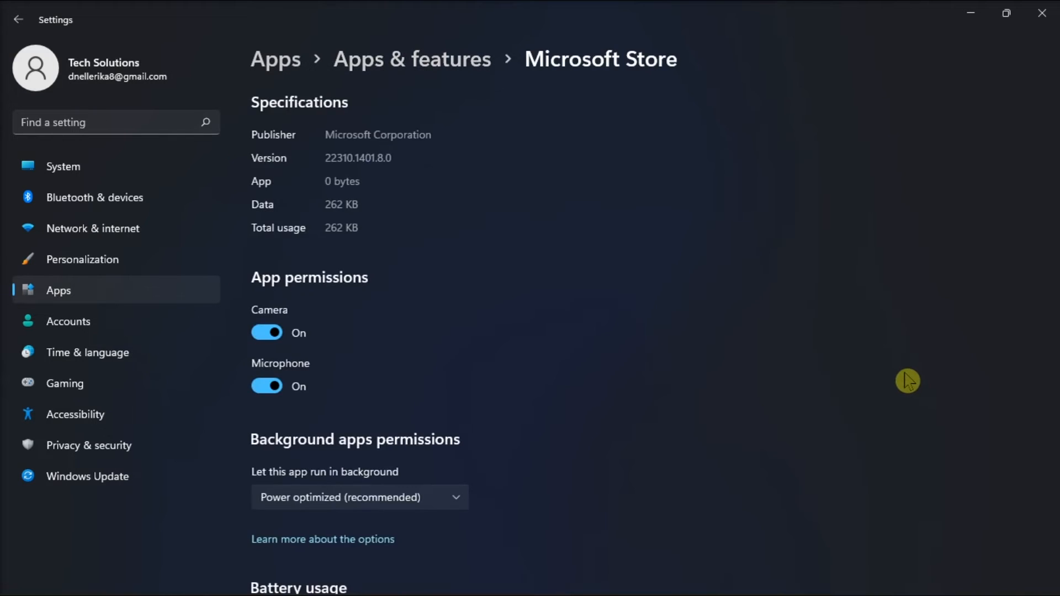
pyautogui.scroll(-3)
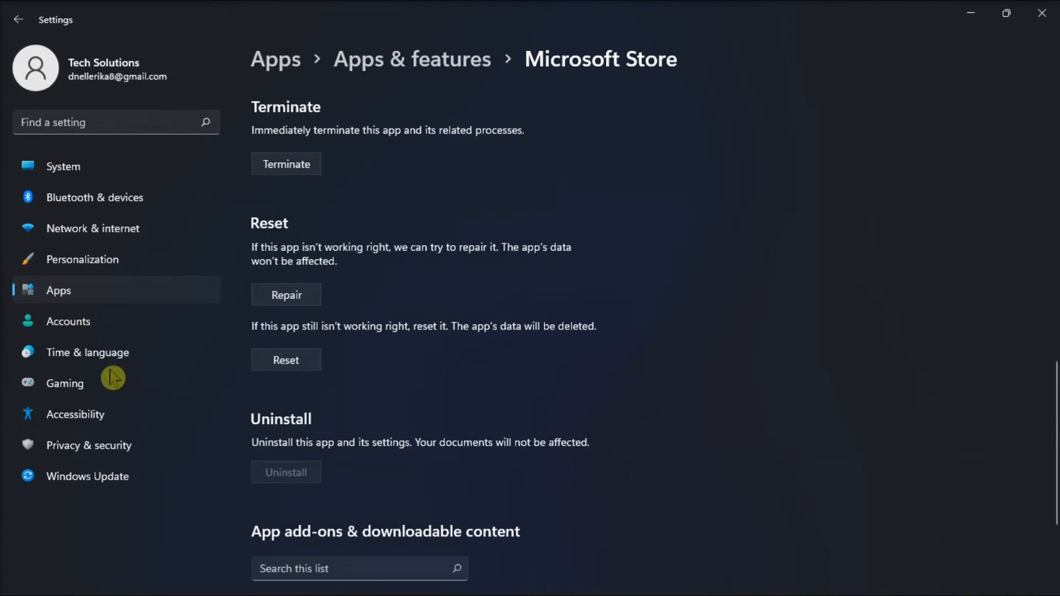
pyautogui.moveTo(409, 336)
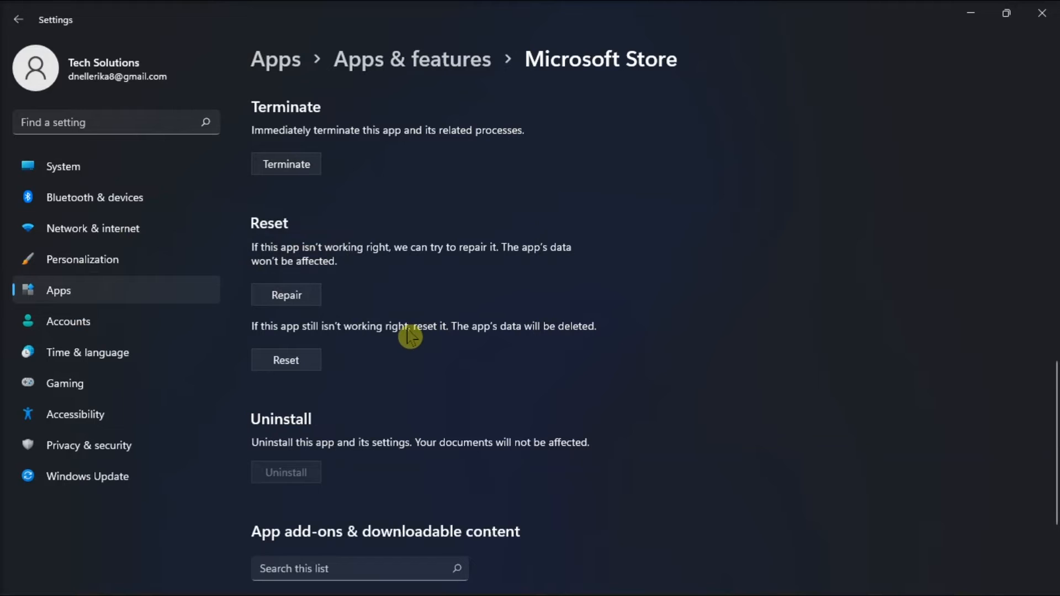
pyautogui.click(428, 577)
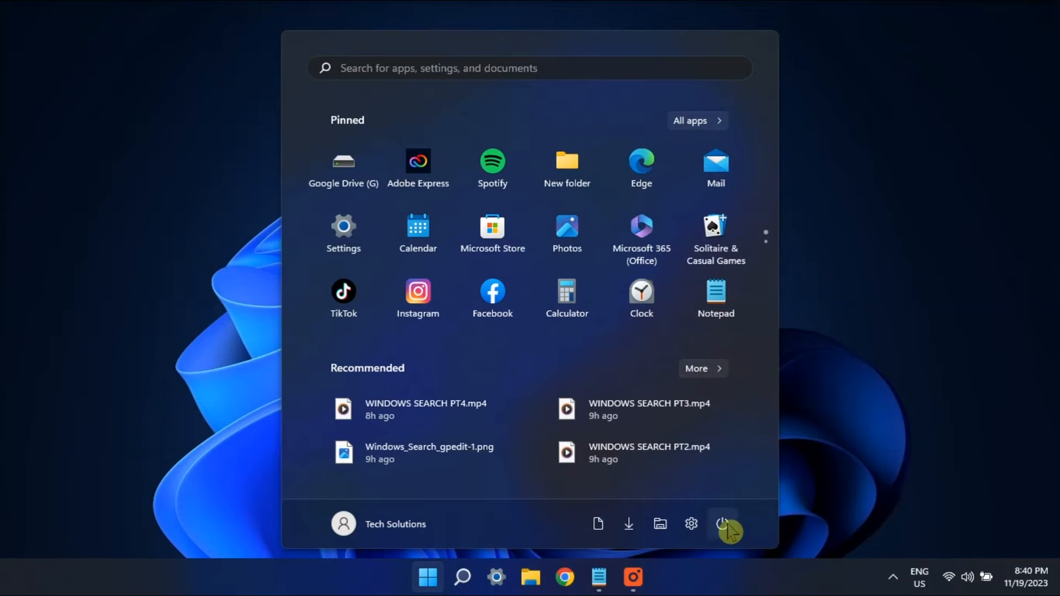
pyautogui.click(722, 523)
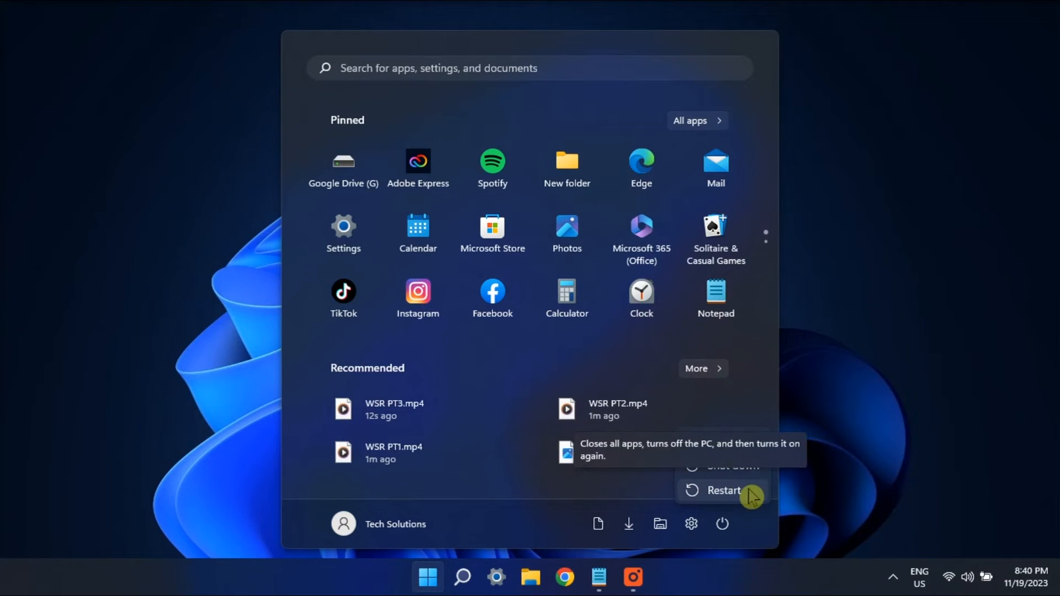